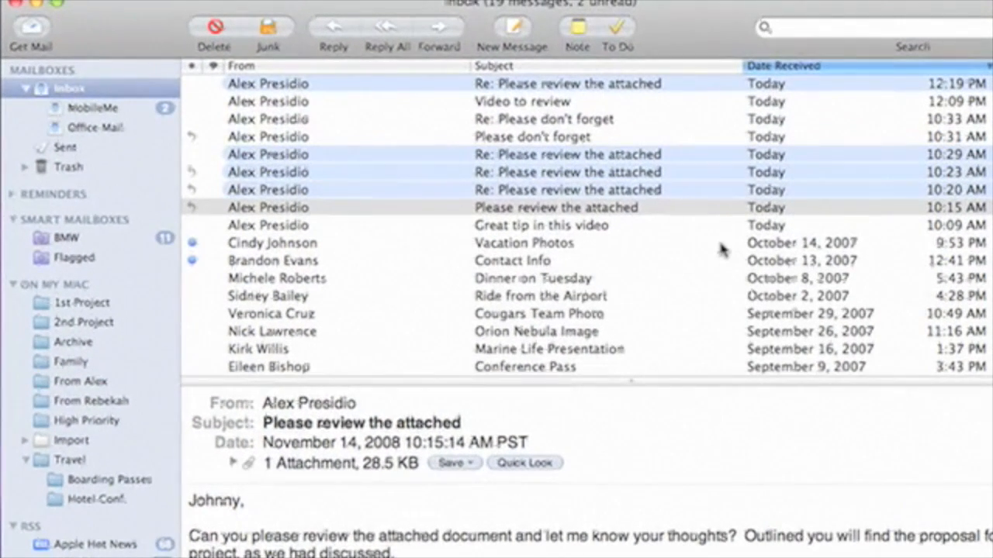
mouse_move(690, 170)
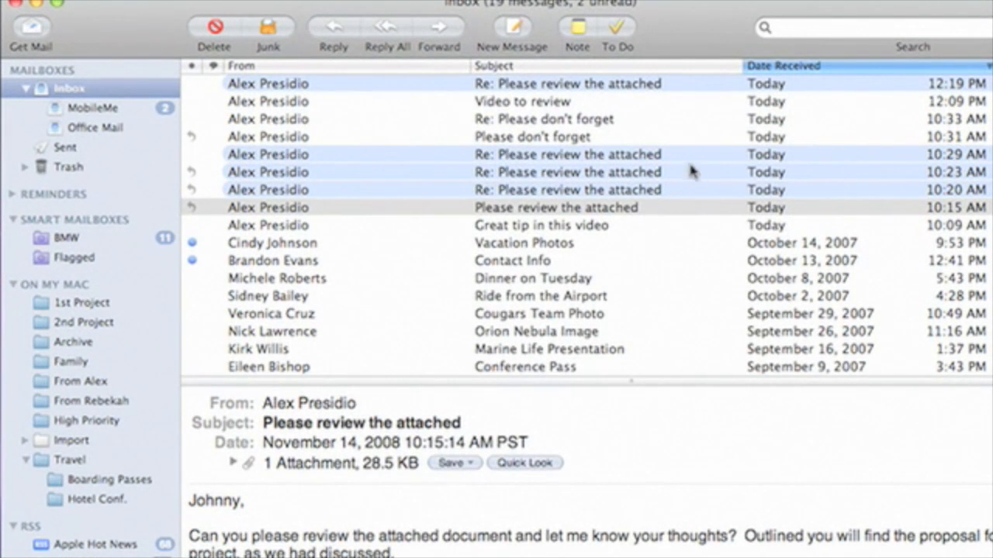
mouse_move(670, 95)
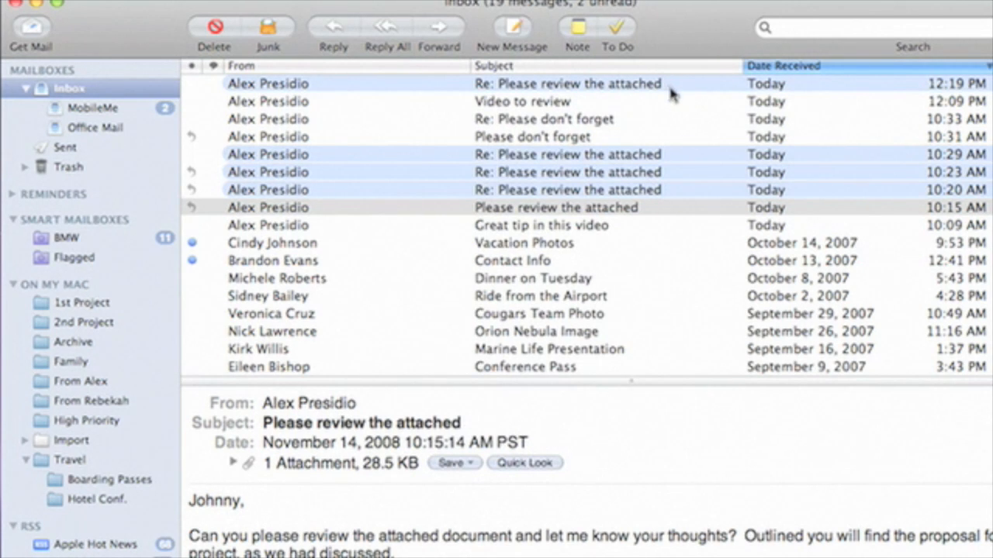
- View the 10:20 AM reply, then the newest 12:19 PM 'Re: Please review the attached' reply
click(566, 155)
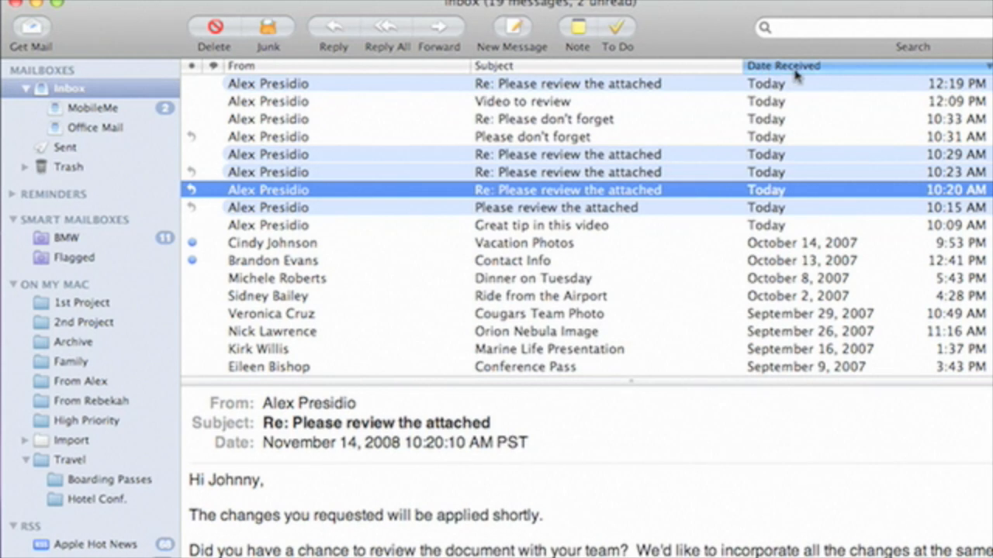
click(542, 84)
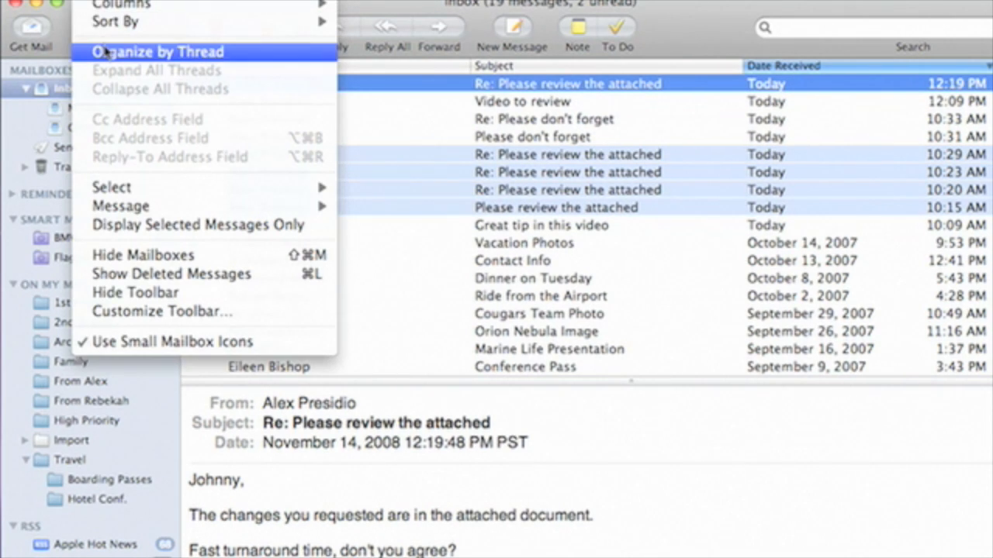
click(164, 52)
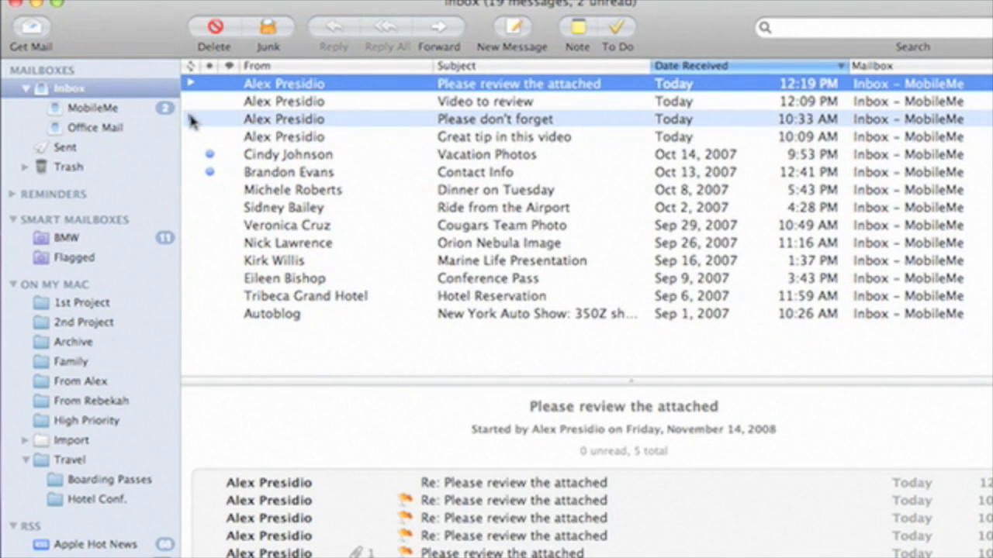
click(189, 117)
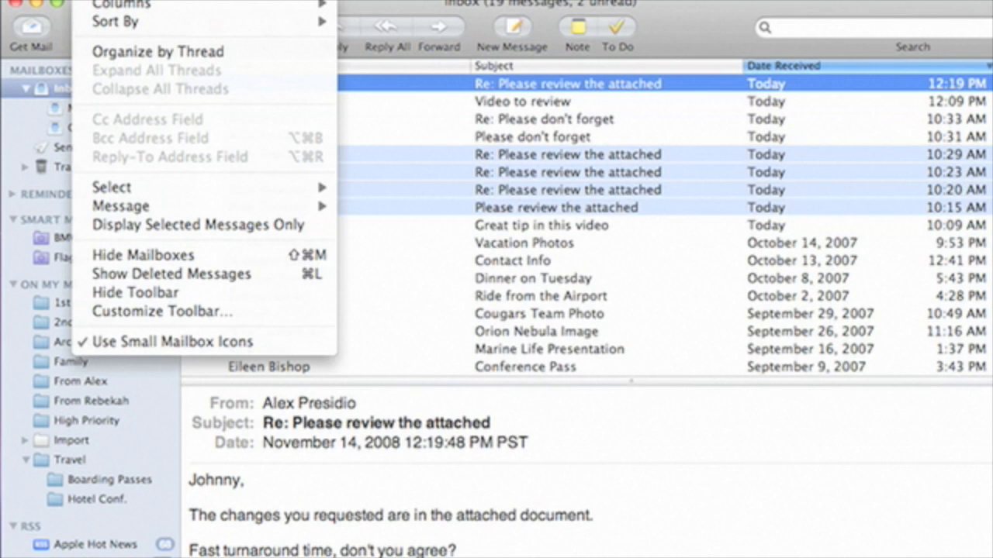
mouse_move(242, 183)
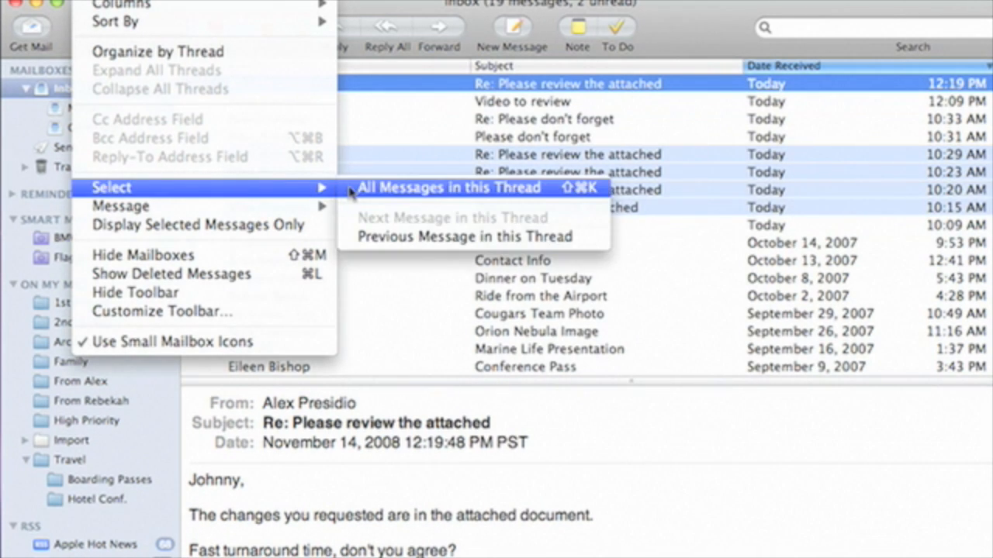
- Select every message of the conversation via View > Select > All Messages in This Thread
click(442, 188)
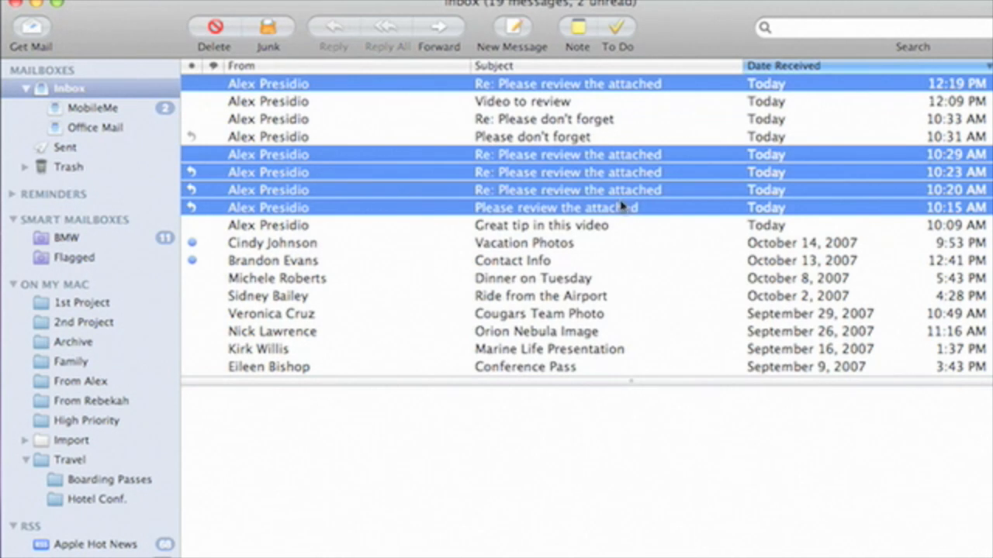
mouse_move(504, 220)
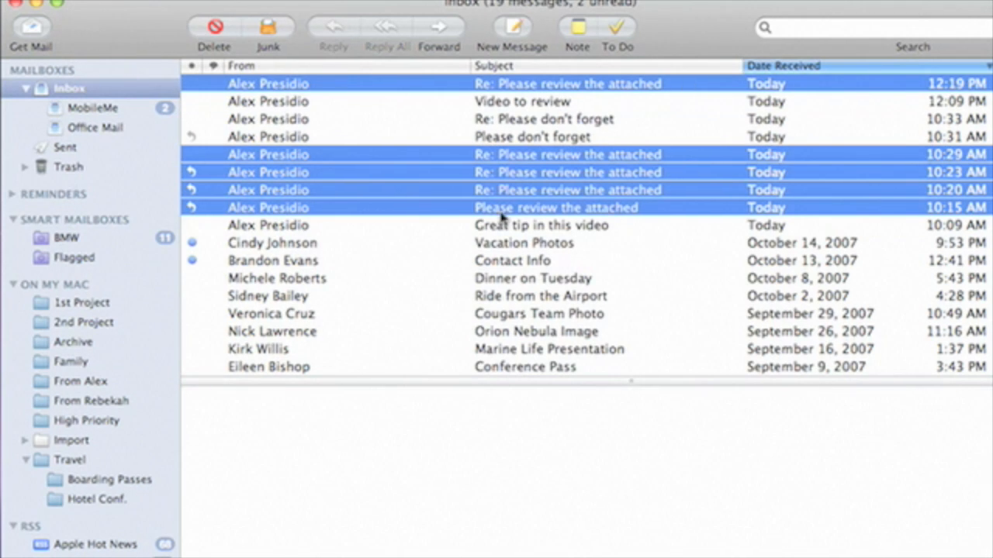